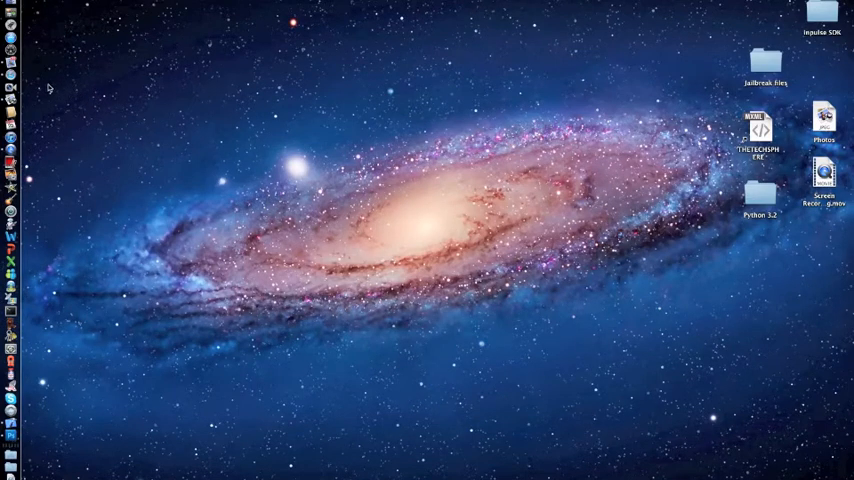
- Launch Safari from the Dock, opening the Apple start page
{"action": "left_click", "coordinate": [27, 72]}
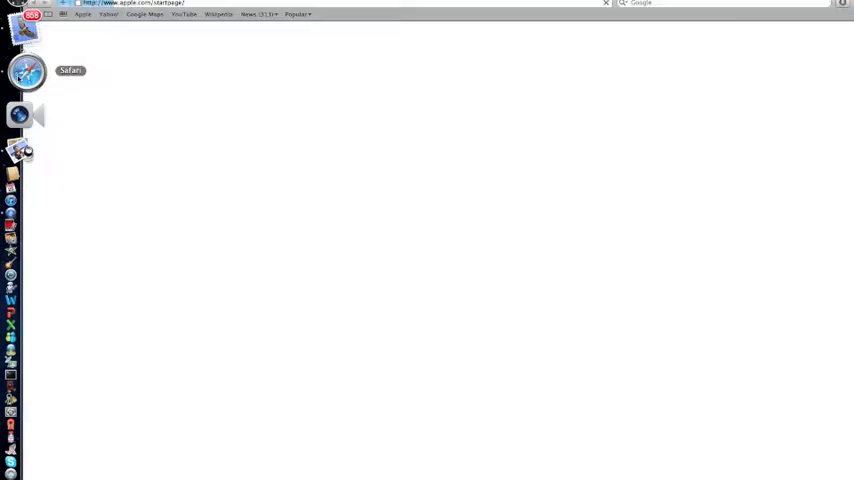
- Enter facebook.com/videocalling in the address bar and load the page
{"action": "left_click", "coordinate": [27, 72]}
{"action": "type", "text": "f"}
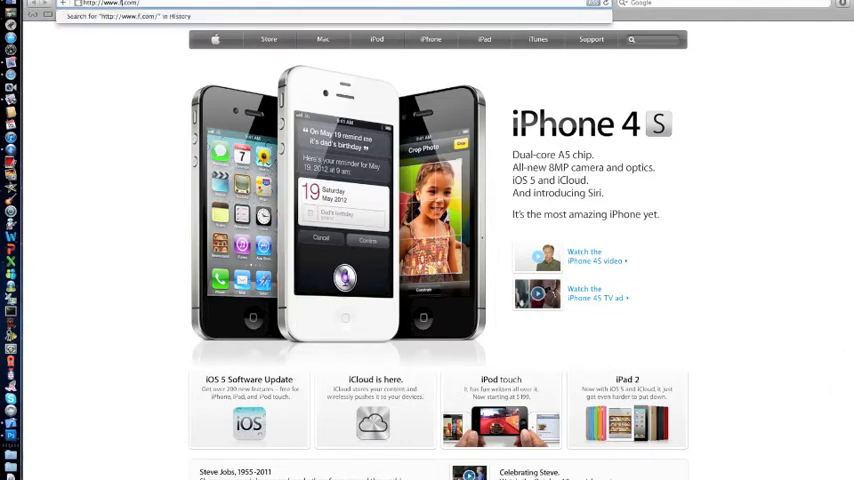
{"action": "type", "text": "acebook"}
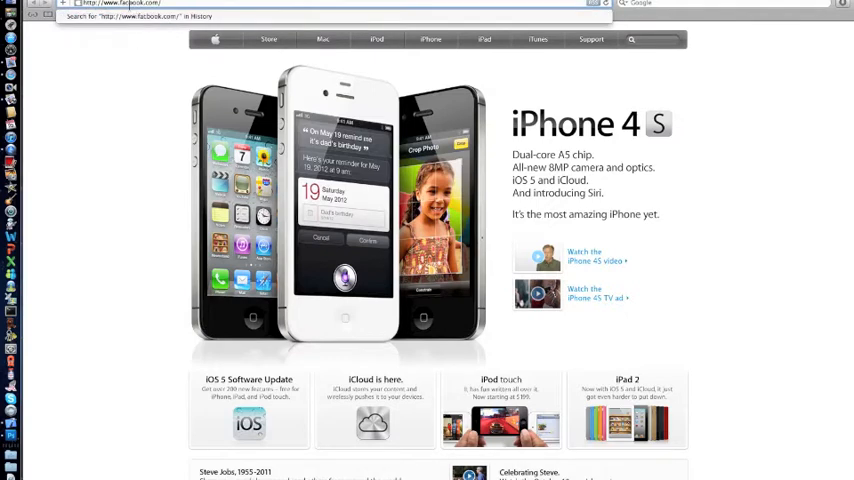
{"action": "left_click", "coordinate": [120, 3]}
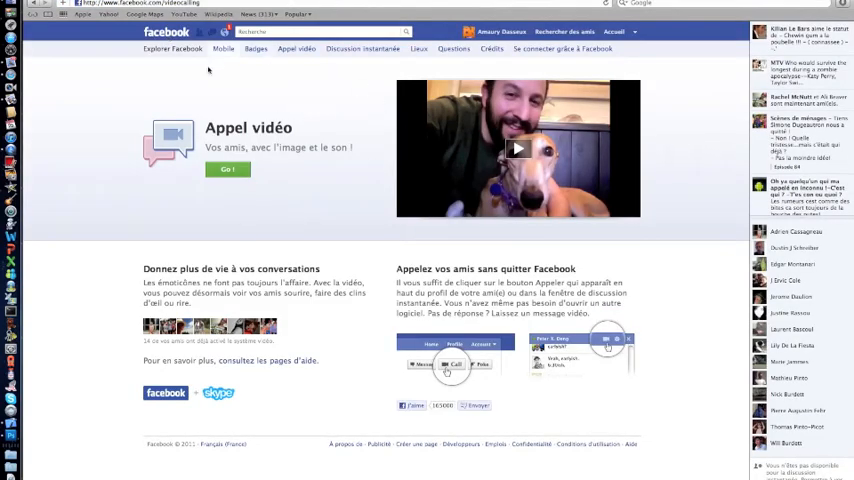
{"action": "mouse_move", "coordinate": [156, 214]}
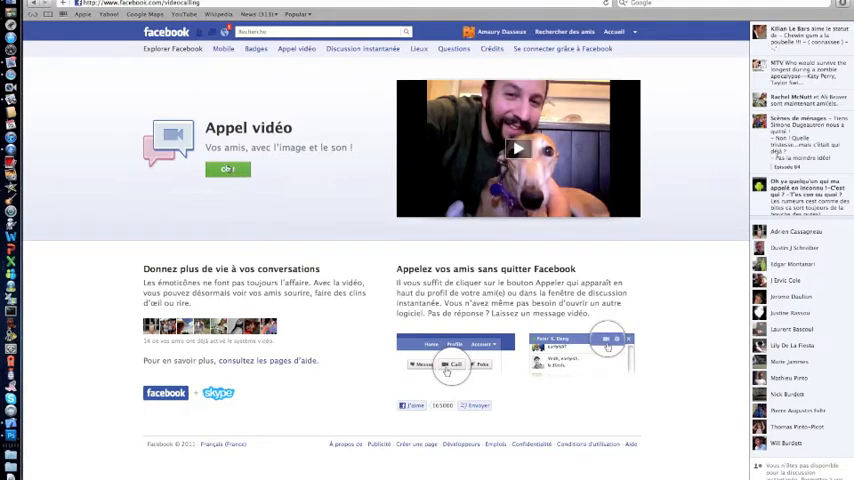
- Activate video calling with the green Go! button under Appel vidéo
{"action": "left_click", "coordinate": [228, 169]}
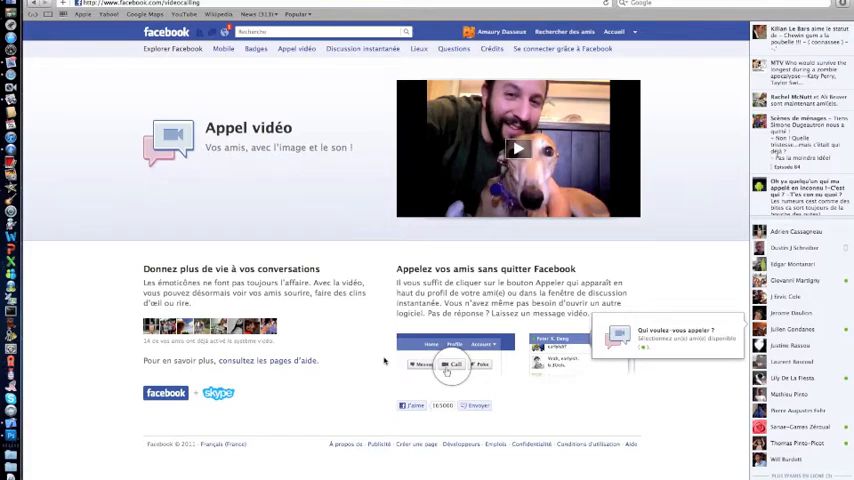
{"action": "mouse_move", "coordinate": [665, 351]}
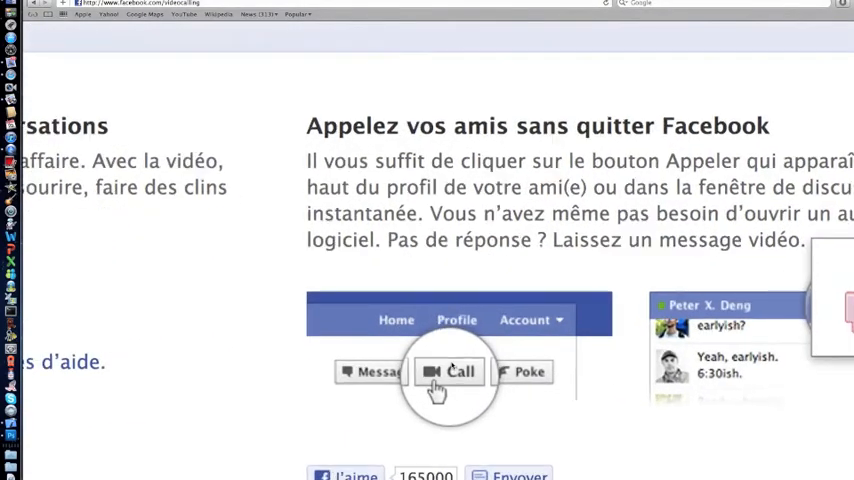
{"action": "scroll", "scroll_direction": "down", "scroll_amount": 3}
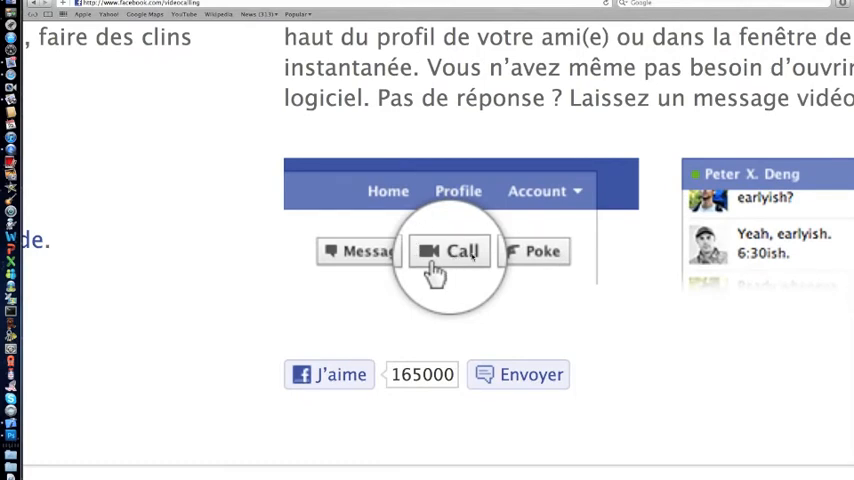
{"action": "scroll", "scroll_direction": "down", "scroll_amount": 3}
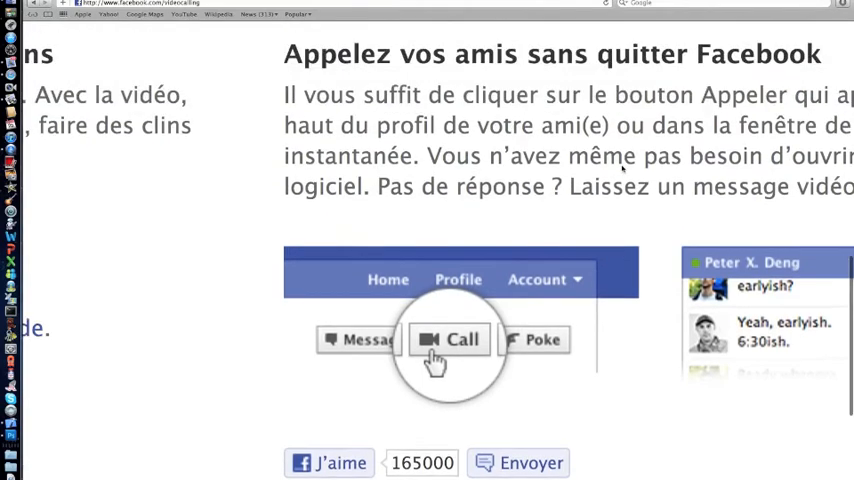